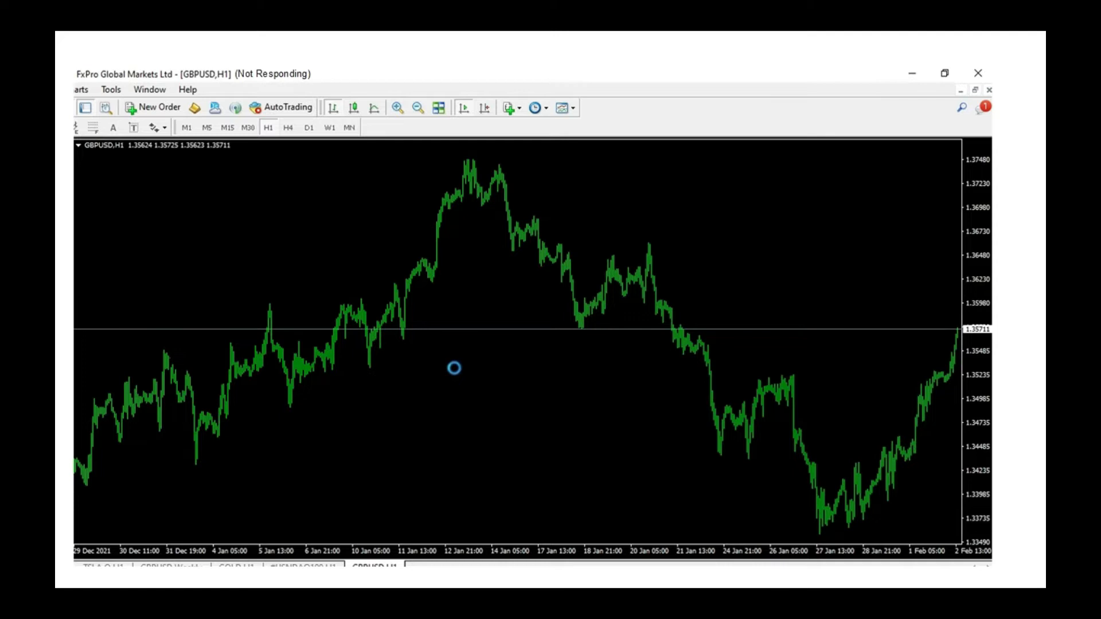
Check whether the frozen MetaTrader chart still responds before moving to the repair slides
{"action": "right_click", "coordinate": [284, 283]}
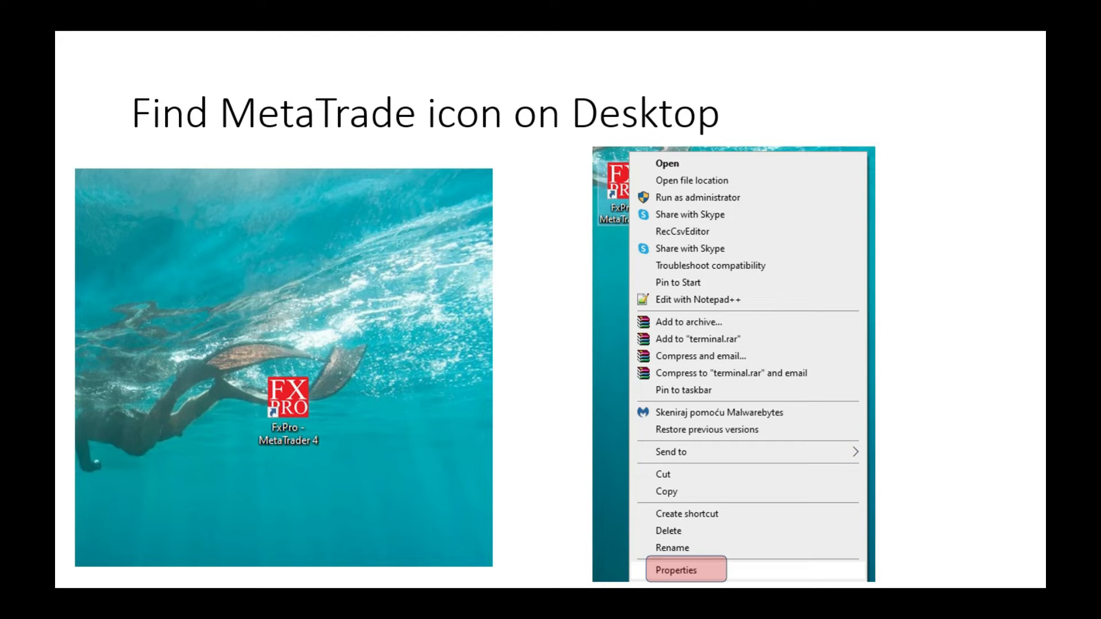
Advance past the Open File Location slide to reach the FxPro - MetaTrader 4 folder
{"action": "left_click", "coordinate": [676, 570]}
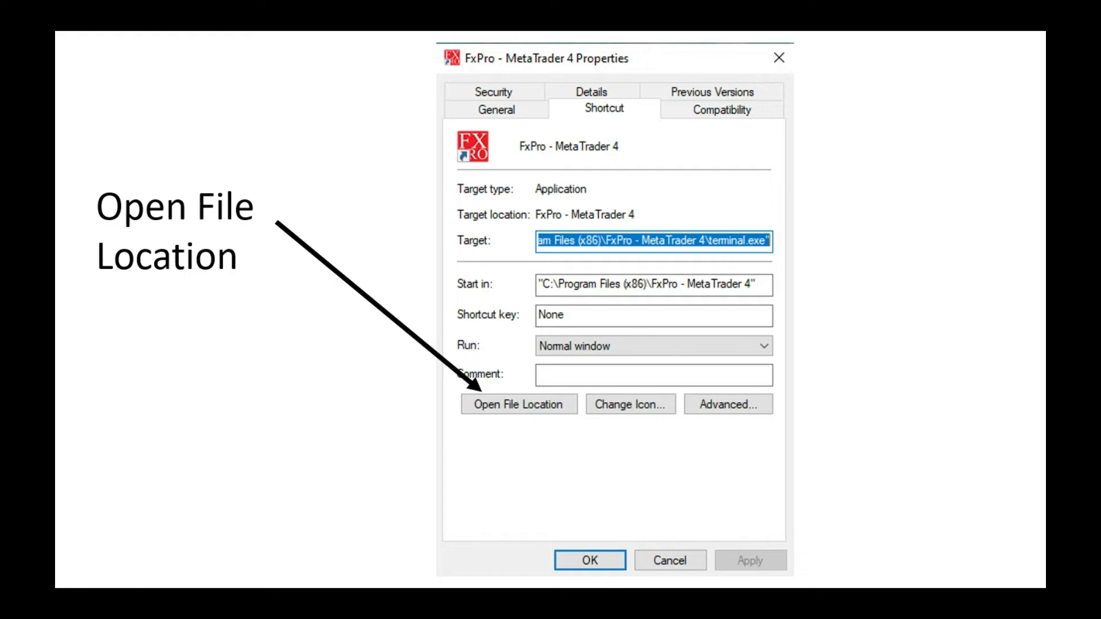
{"action": "left_click", "coordinate": [519, 404]}
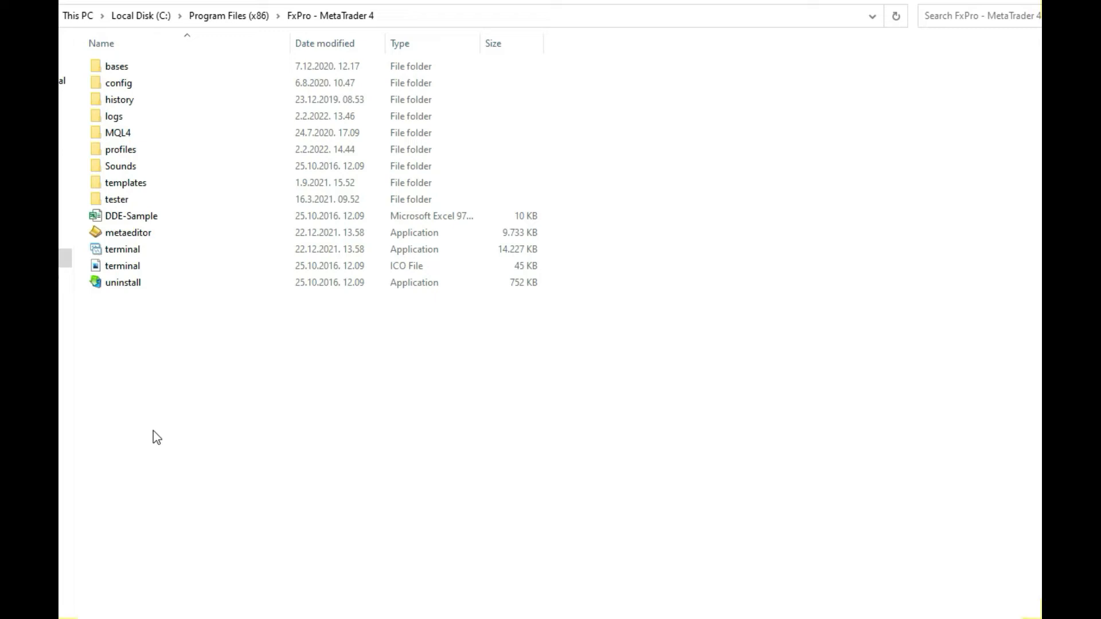
{"action": "mouse_move", "coordinate": [142, 365]}
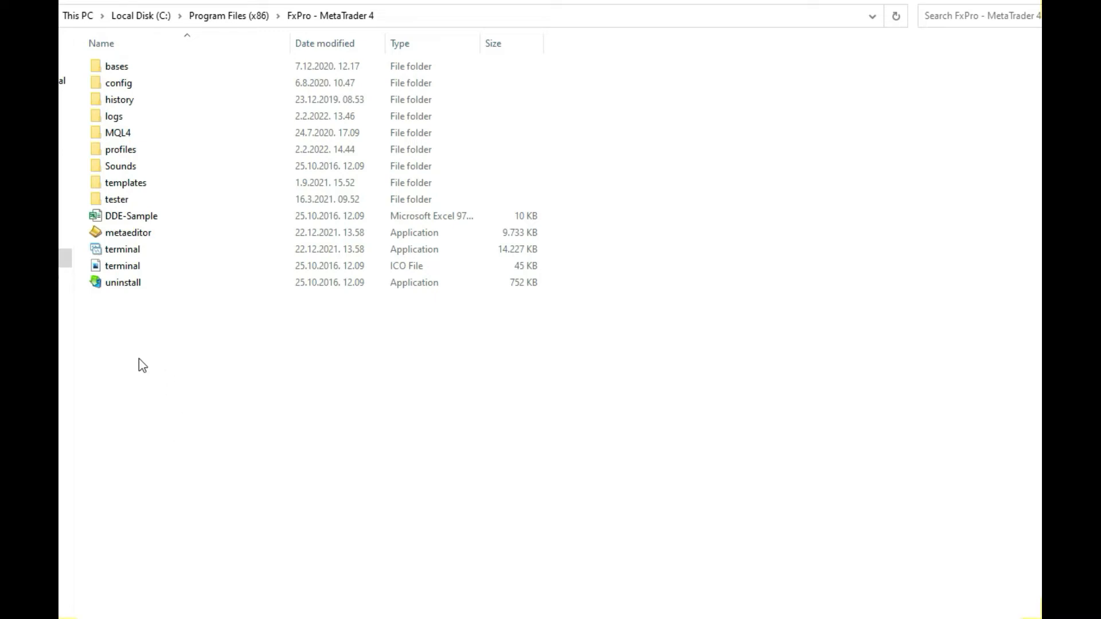
Name the new folder 'danger', then go into the profiles folder
{"action": "type", "text": "danger"}
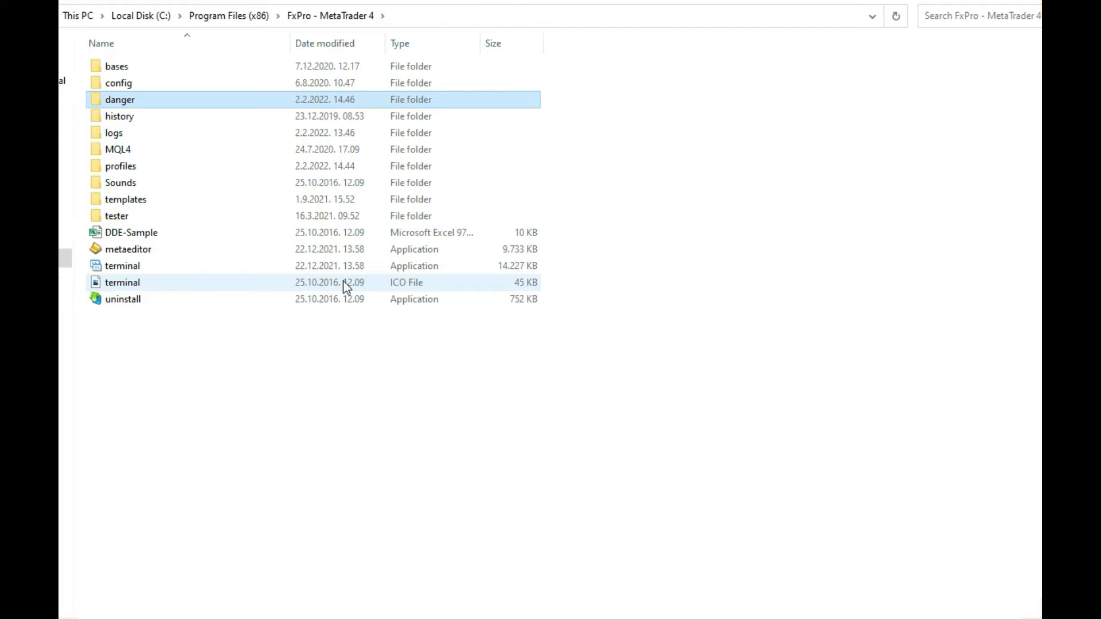
{"action": "mouse_move", "coordinate": [145, 171]}
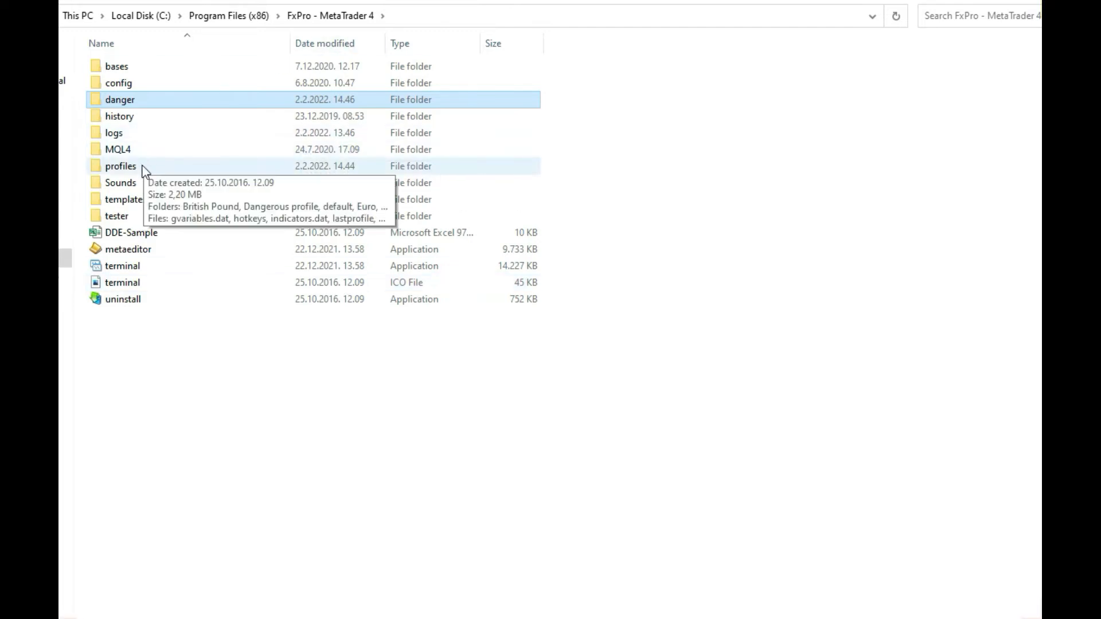
{"action": "double_click", "coordinate": [121, 165]}
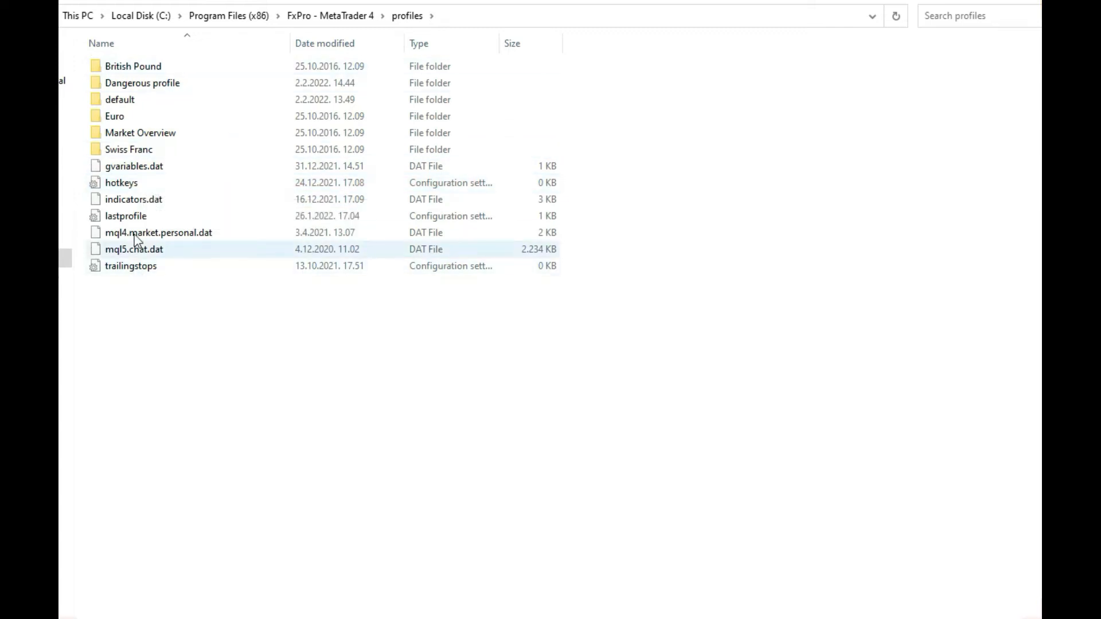
Select the Dangerous profile folder and bring up its actions to cut it for moving
{"action": "left_click", "coordinate": [119, 99]}
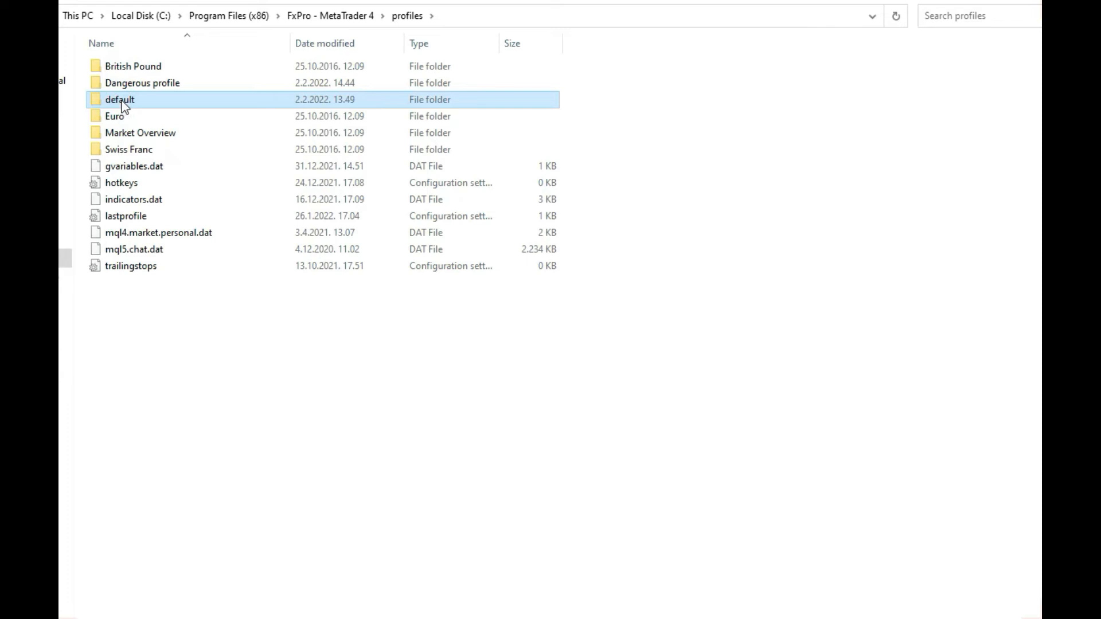
{"action": "mouse_move", "coordinate": [120, 99]}
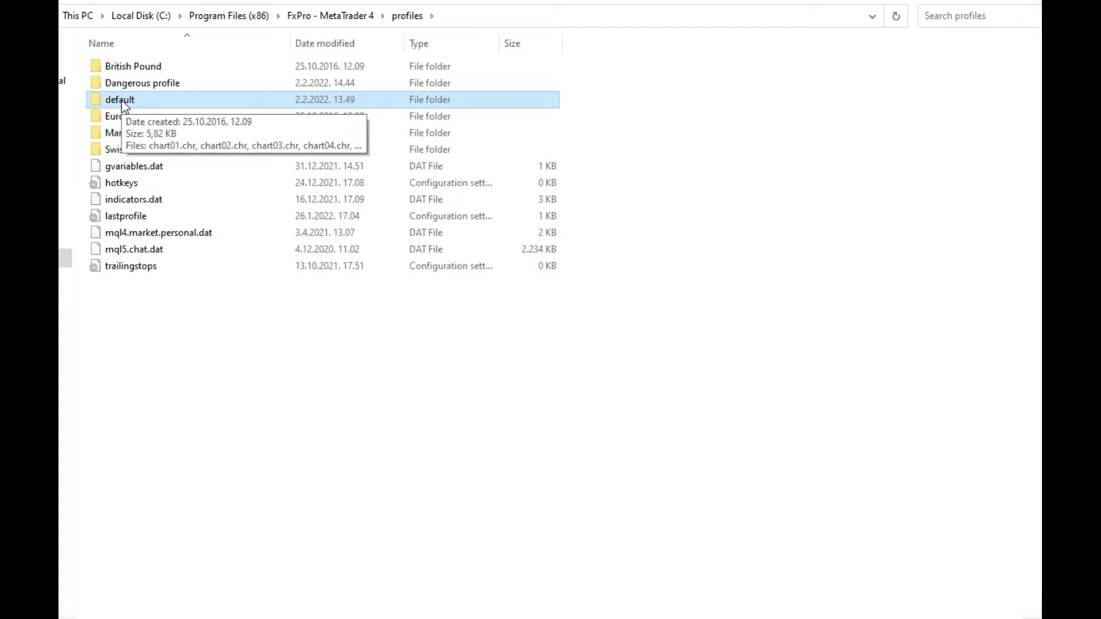
{"action": "left_click", "coordinate": [143, 82]}
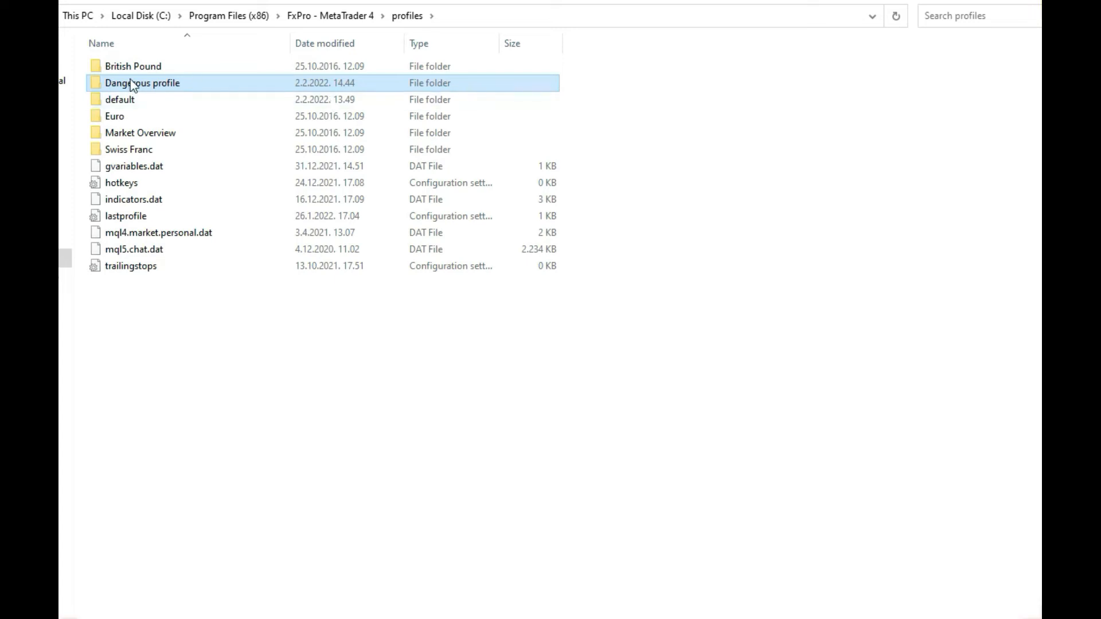
{"action": "right_click", "coordinate": [142, 83]}
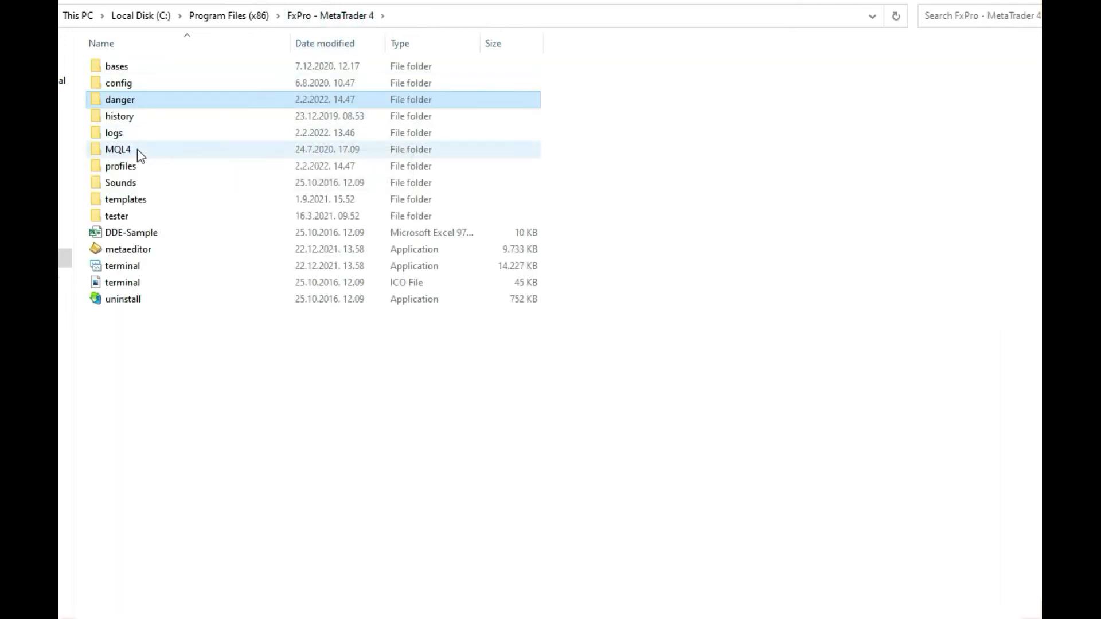
{"action": "mouse_move", "coordinate": [136, 149]}
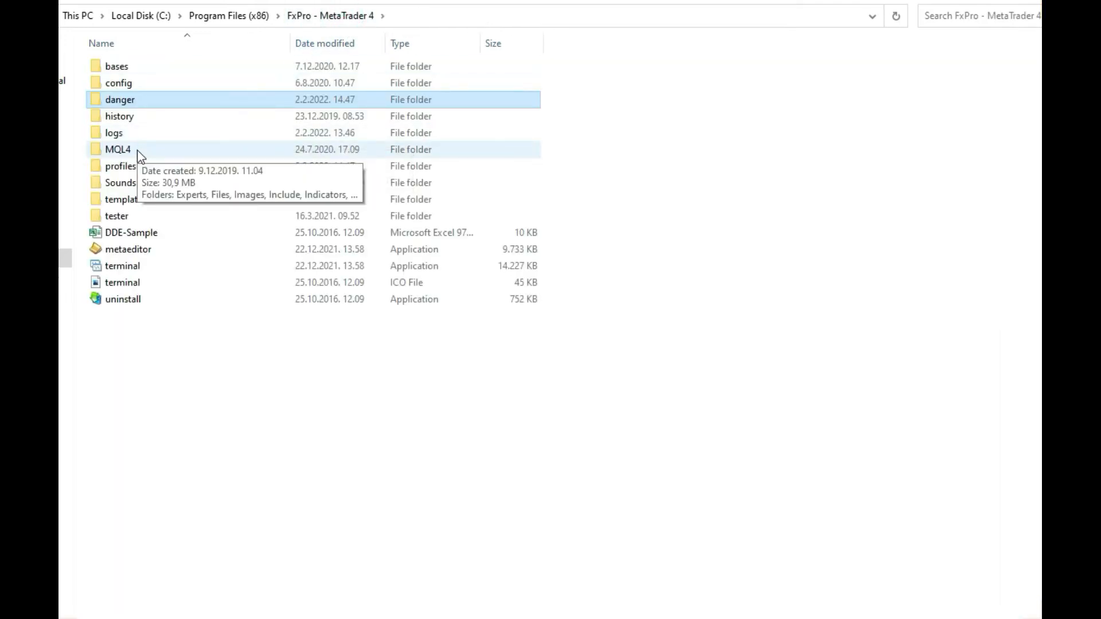
Cut dangerous.ex4 from the MQL4 > Experts folder
{"action": "double_click", "coordinate": [117, 149]}
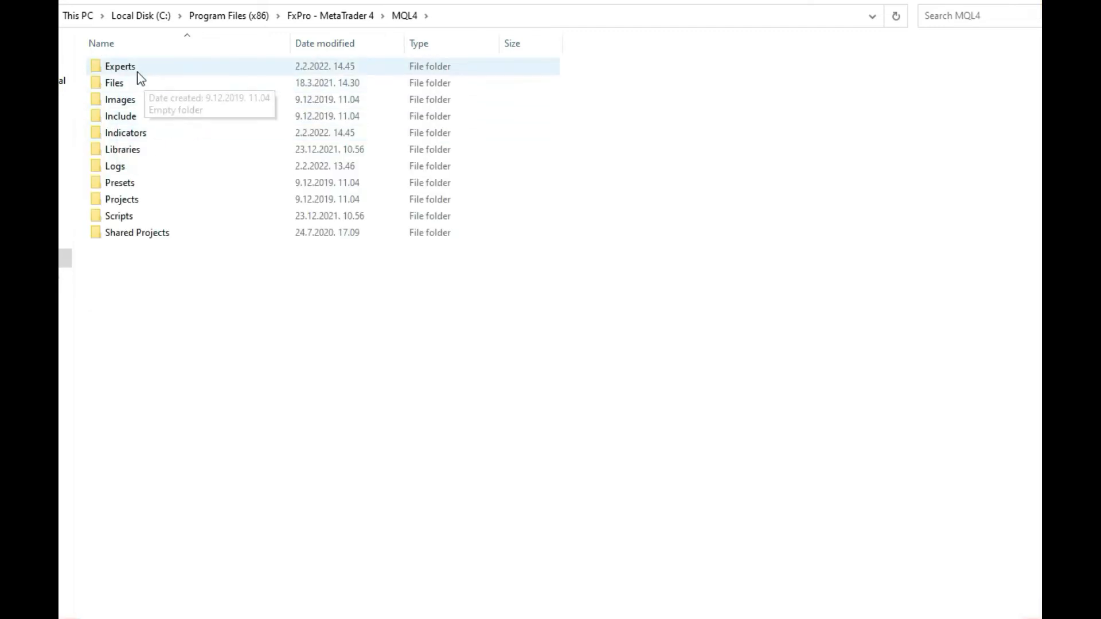
{"action": "double_click", "coordinate": [119, 66]}
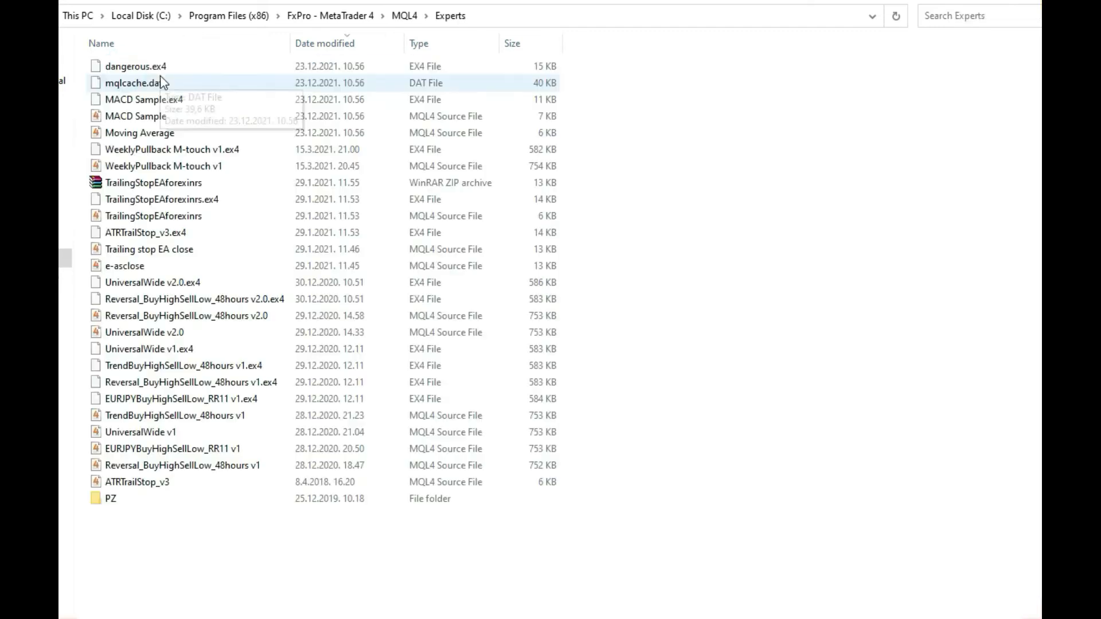
{"action": "right_click", "coordinate": [134, 66]}
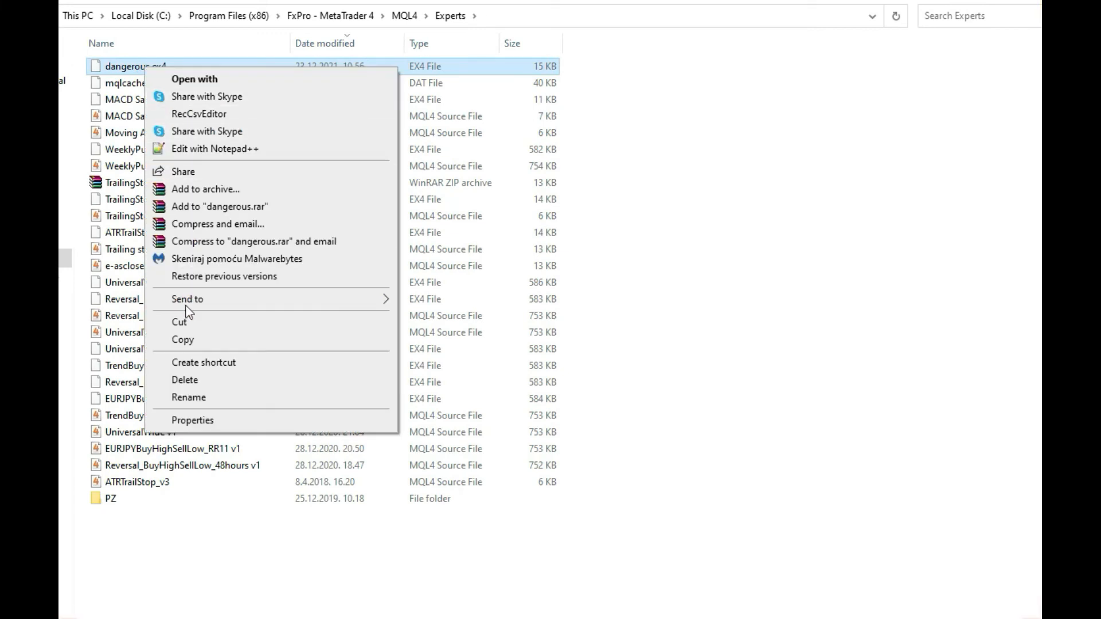
{"action": "left_click", "coordinate": [329, 15]}
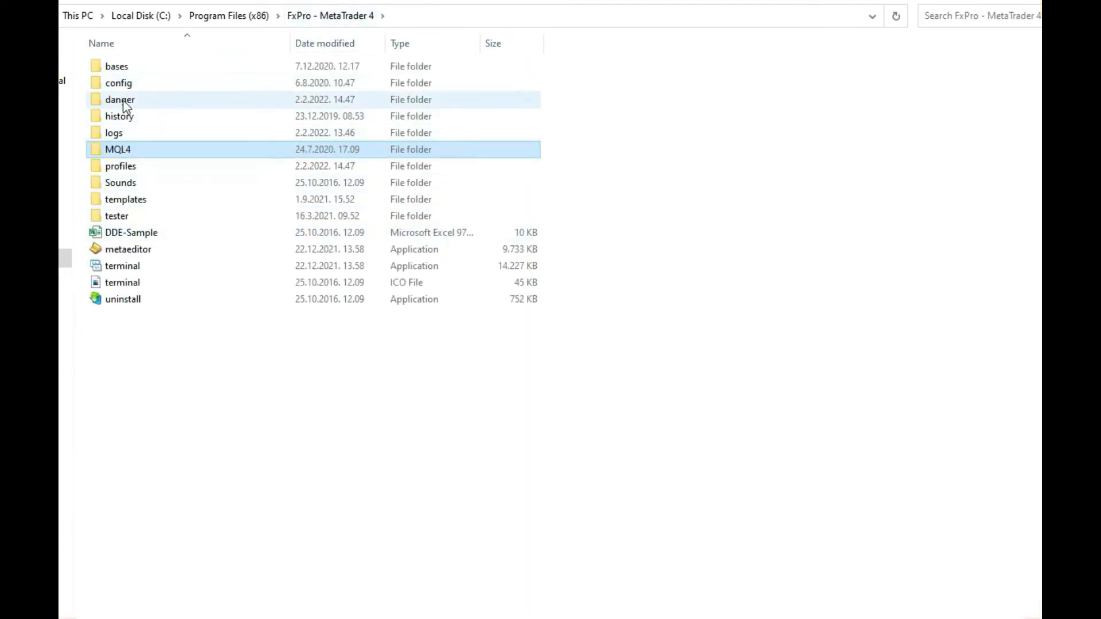
Paste dangerous.ex4 into the danger folder and return to the MetaTrader 4 folder
{"action": "double_click", "coordinate": [119, 99]}
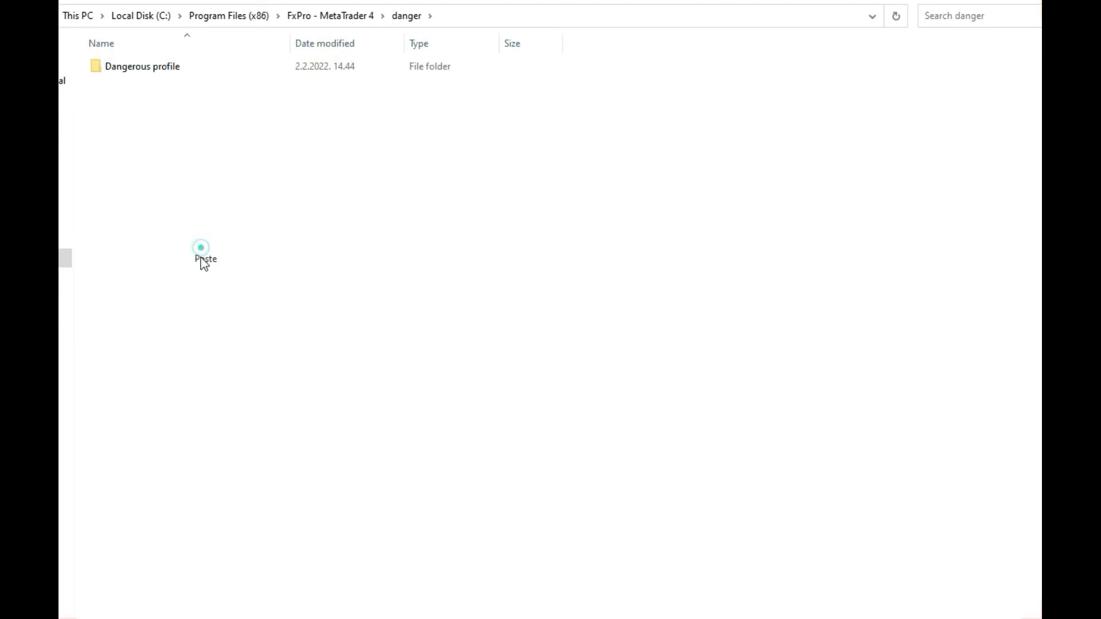
{"action": "left_click", "coordinate": [205, 258]}
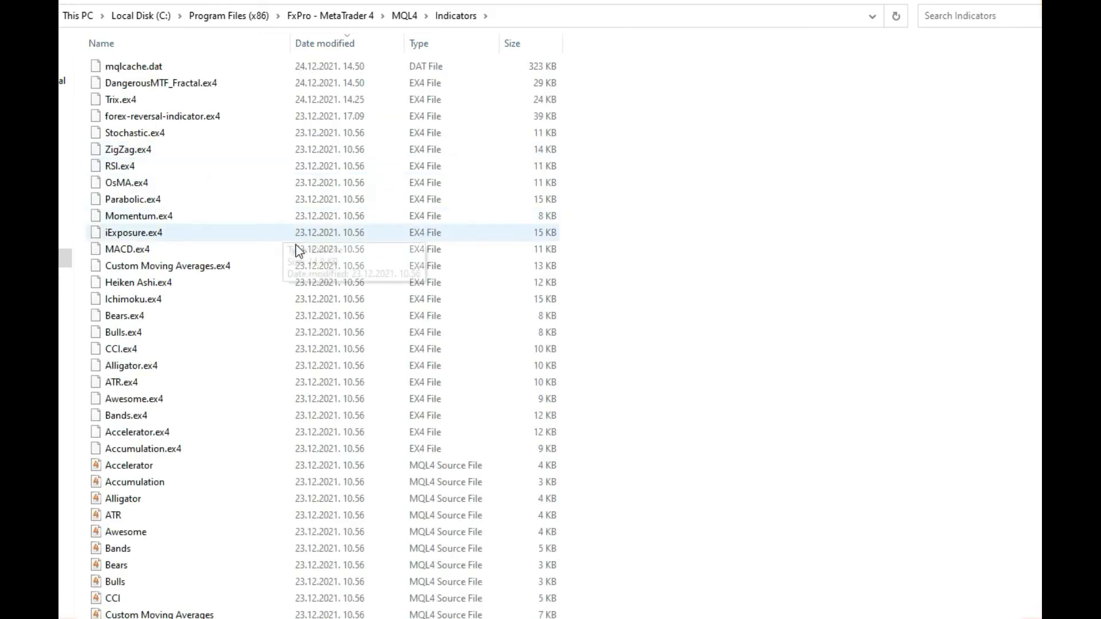
{"action": "left_click", "coordinate": [162, 83]}
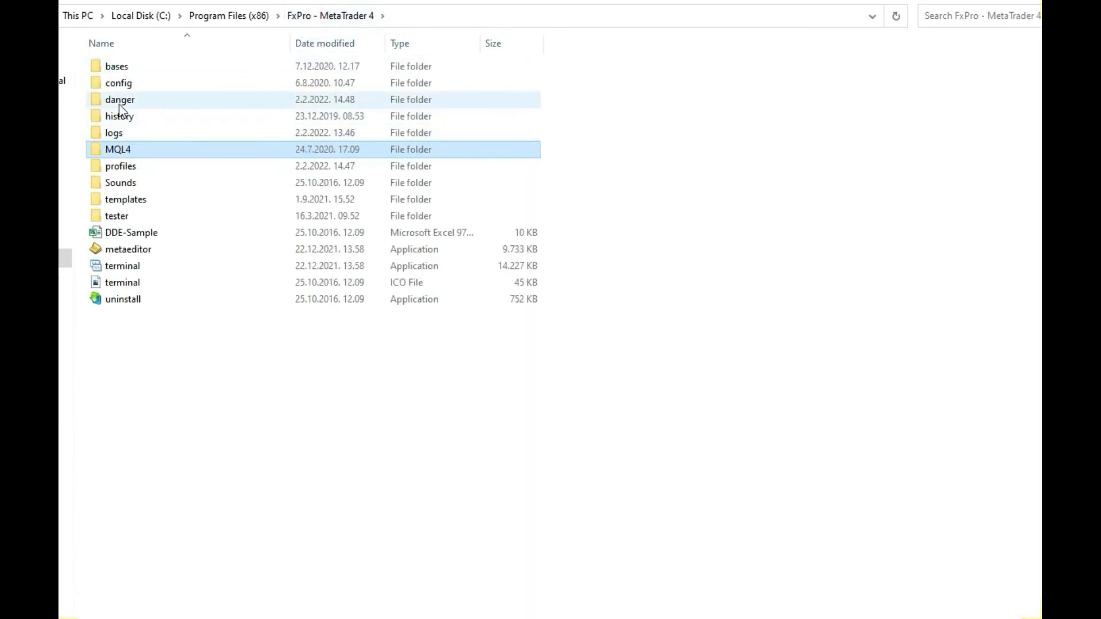
Paste the dangerous indicator into danger, then bring up run options for terminal.exe
{"action": "double_click", "coordinate": [119, 99]}
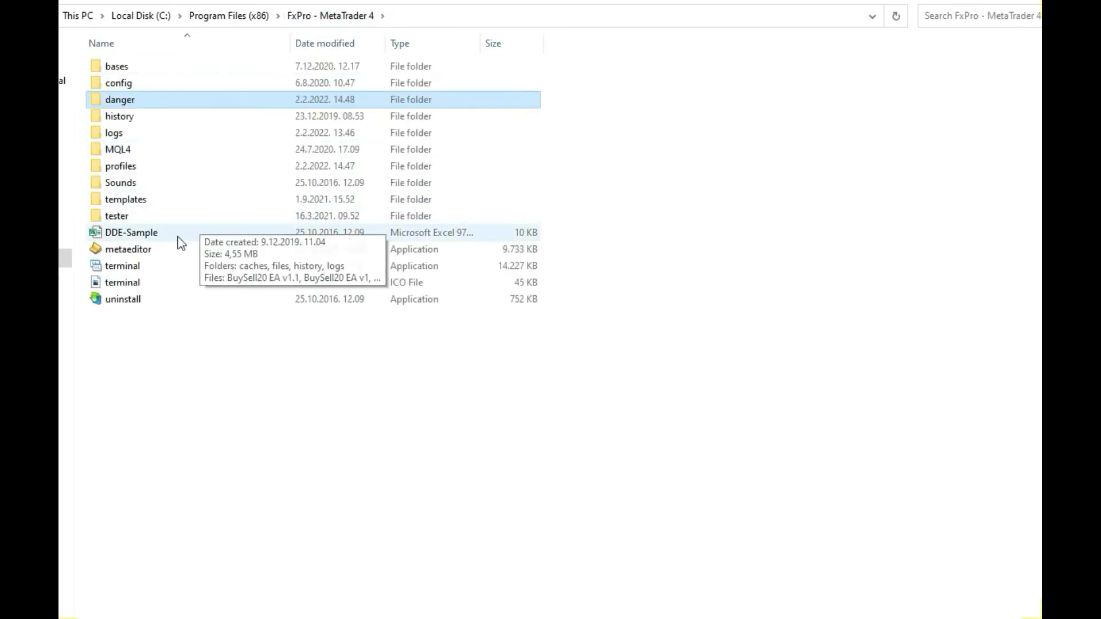
{"action": "right_click", "coordinate": [122, 265]}
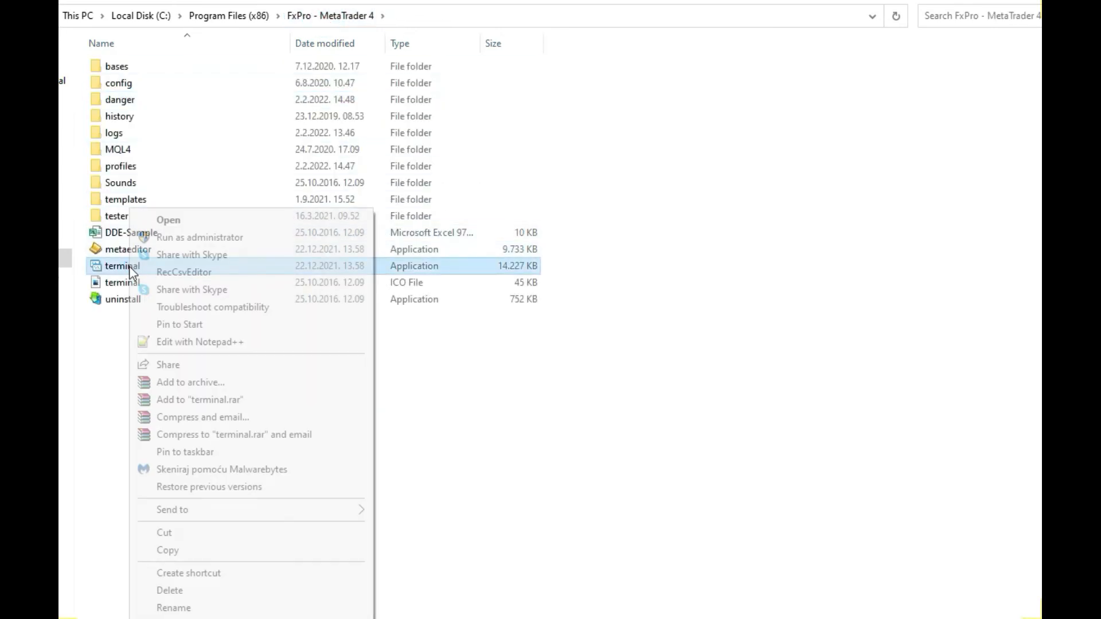